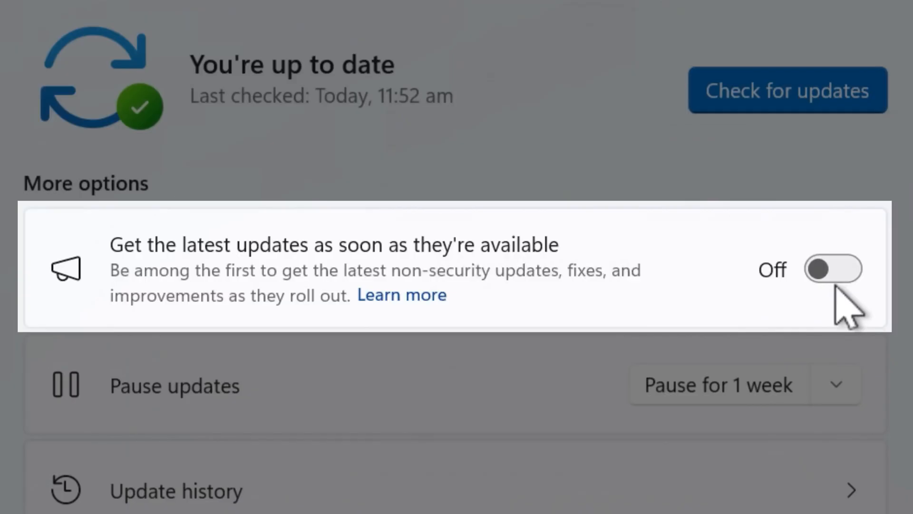
Switch 'Get the latest updates as soon as they're available' to On in Windows Update
left_click(833, 268)
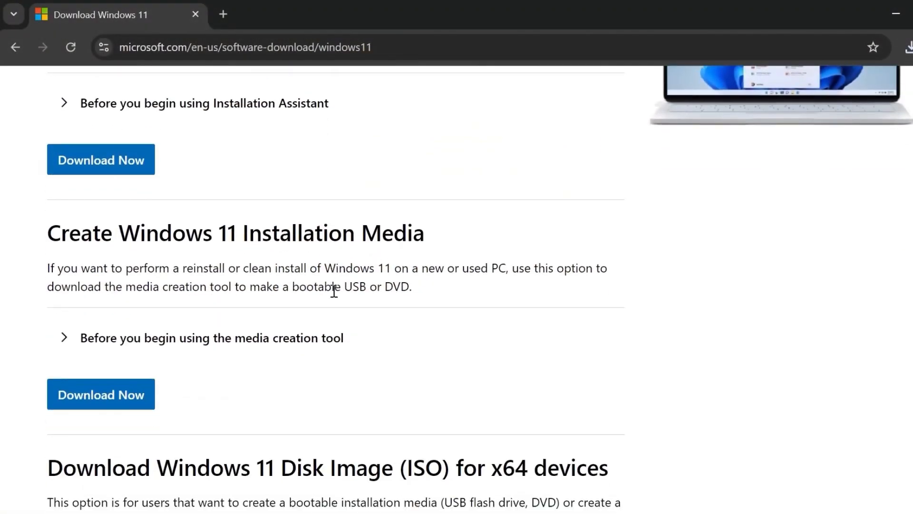
Download the 'Create Windows 11 Installation Media' tool from the Microsoft page
scroll("down", 3)
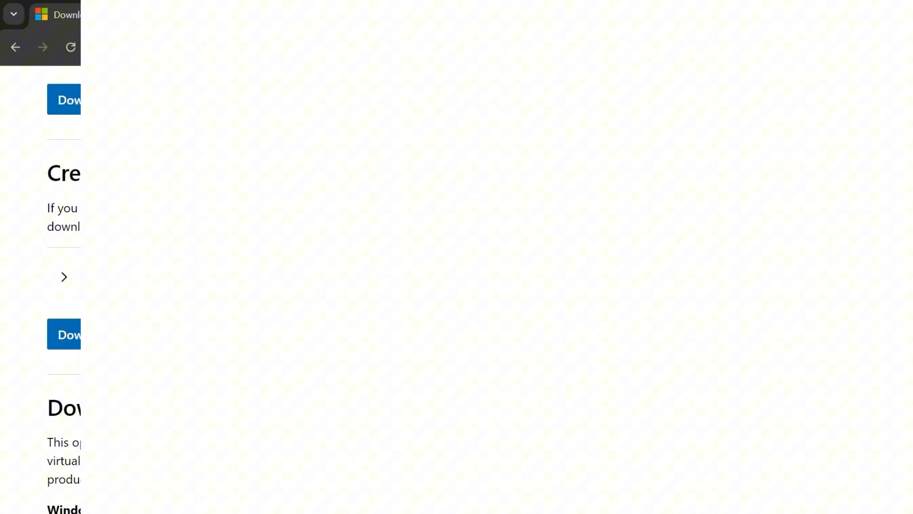
left_click(100, 334)
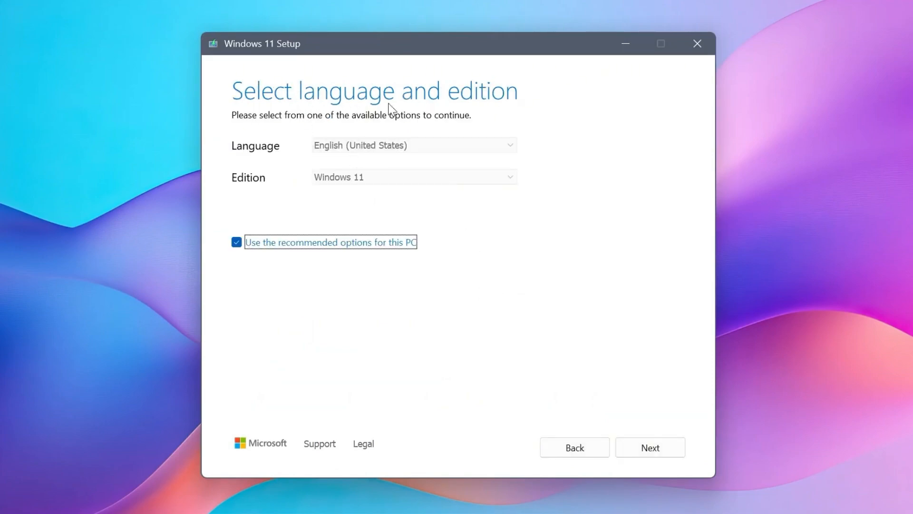
mouse_move(347, 159)
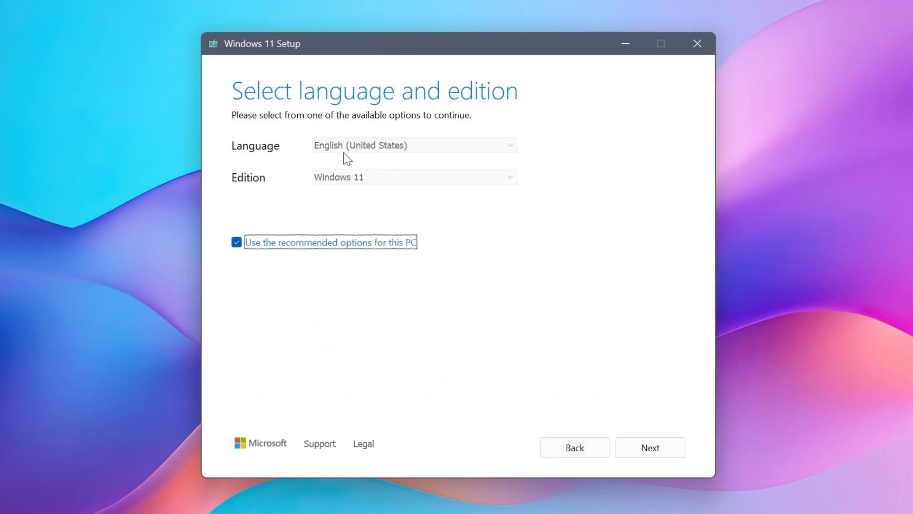
Accept the recommended English Windows 11 edition and choose USB flash drive as the media
left_click(650, 447)
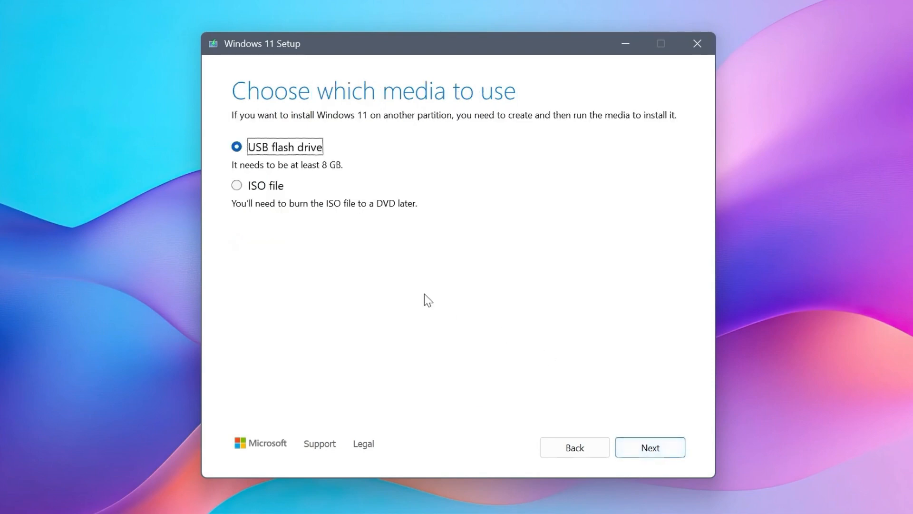
mouse_move(340, 185)
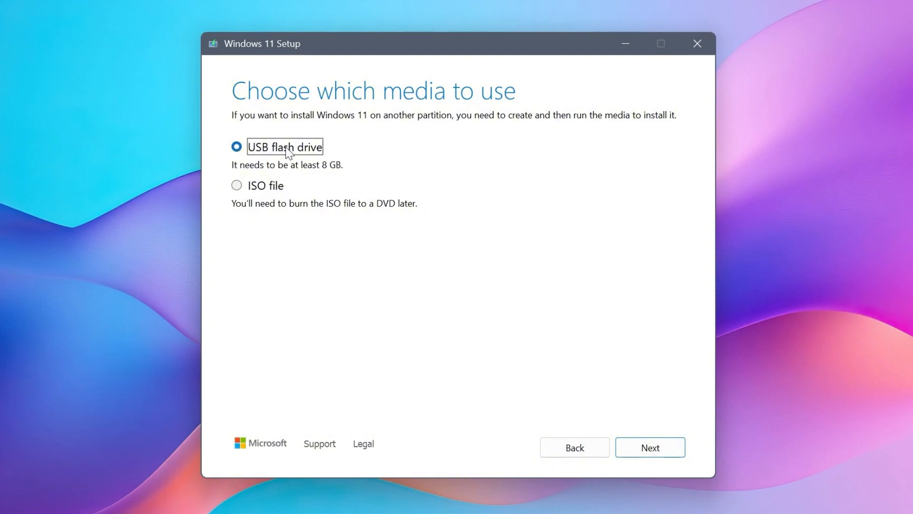
left_click(237, 185)
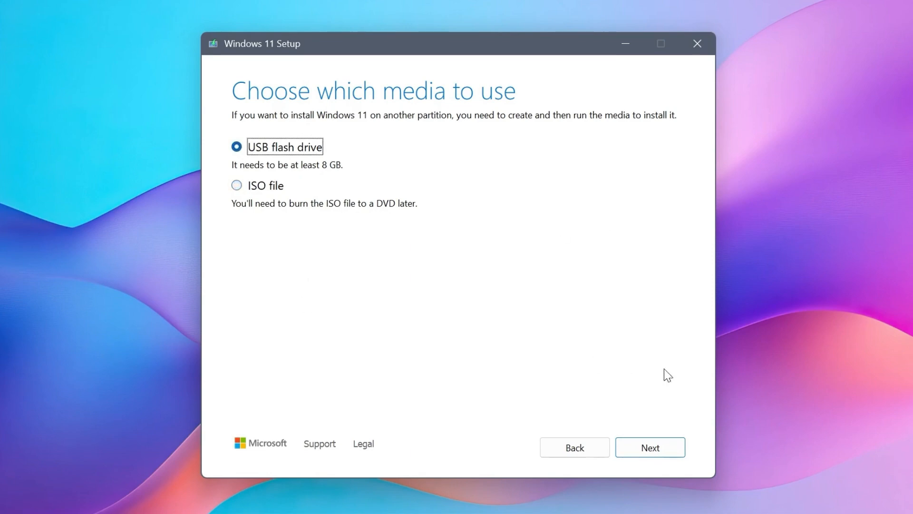
left_click(649, 447)
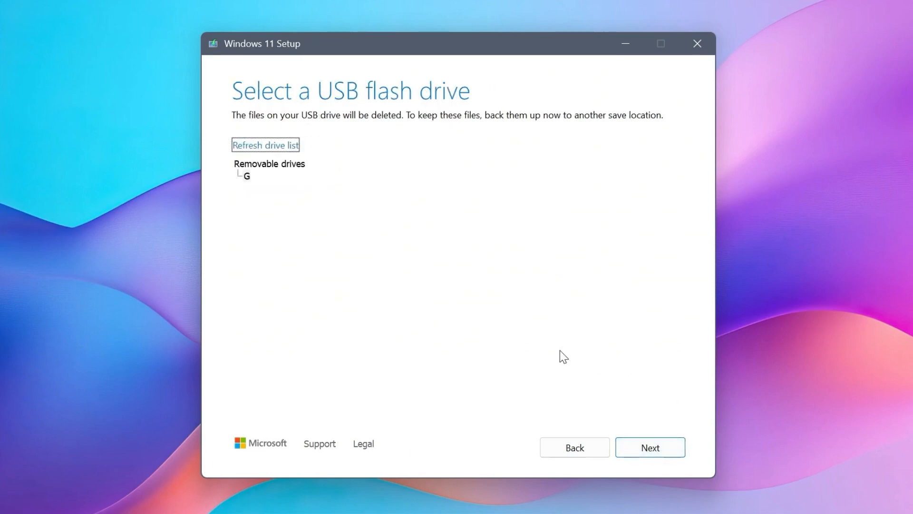
Create the Windows 11 installer on removable drive G and finish setup once it's ready
left_click(650, 447)
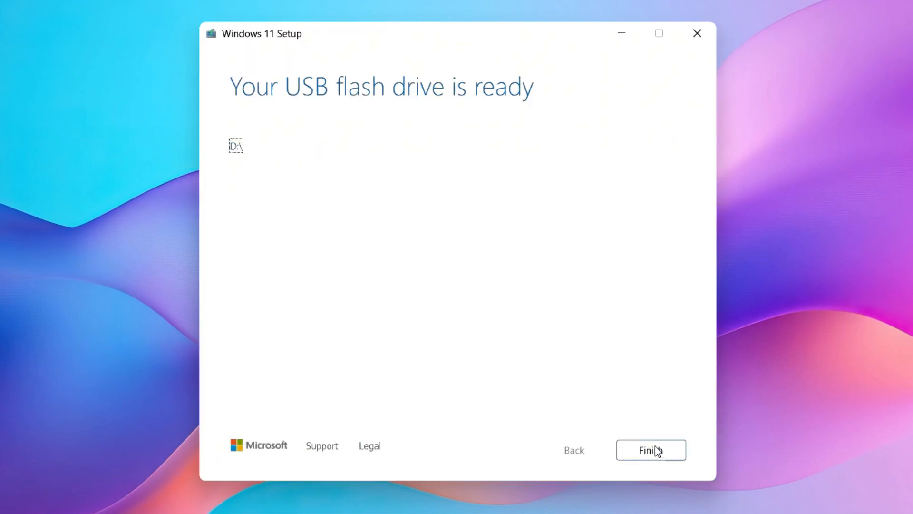
left_click(650, 450)
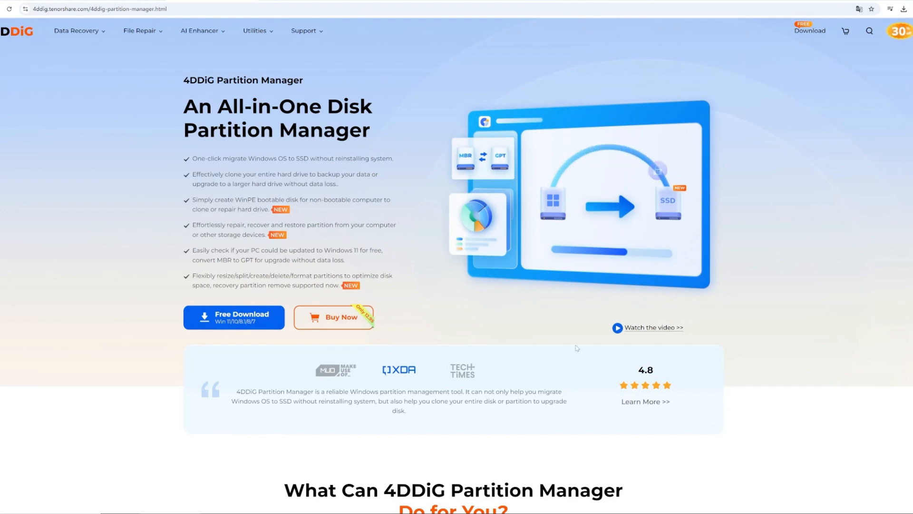
Scroll the 4DDiG page to the Disk Cloning Mode and Partition Cloning Mode section
scroll("down", 3)
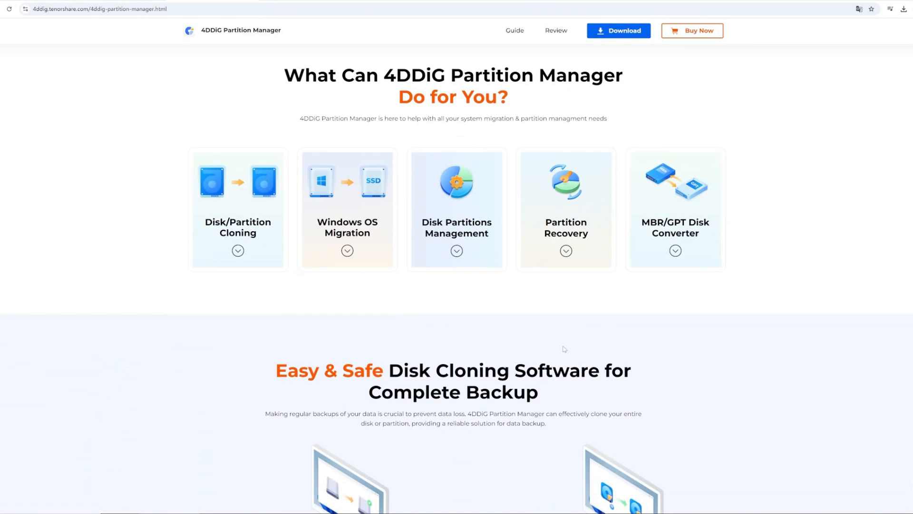
mouse_move(565, 242)
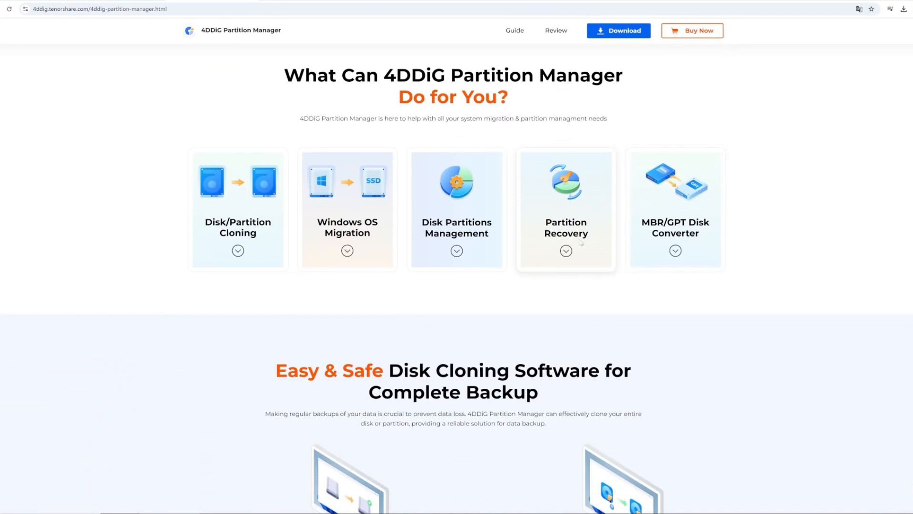
scroll("down", 3)
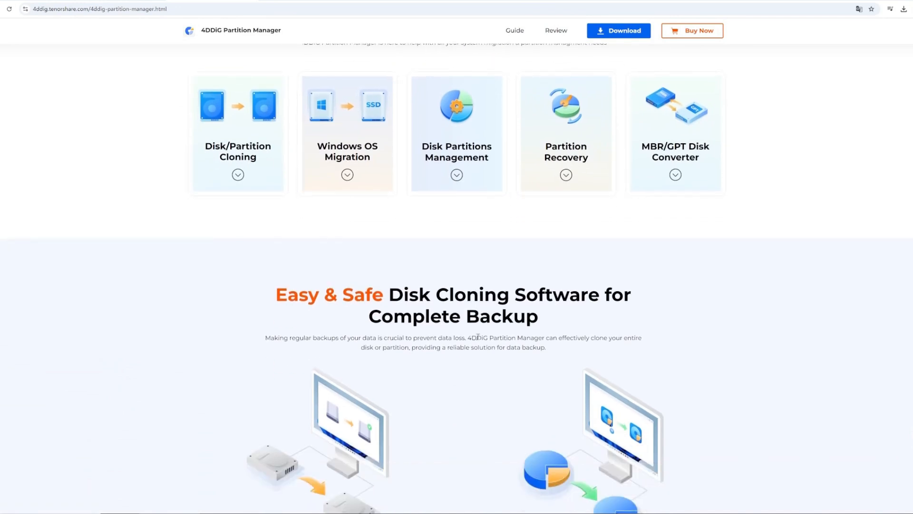
scroll("down", 3)
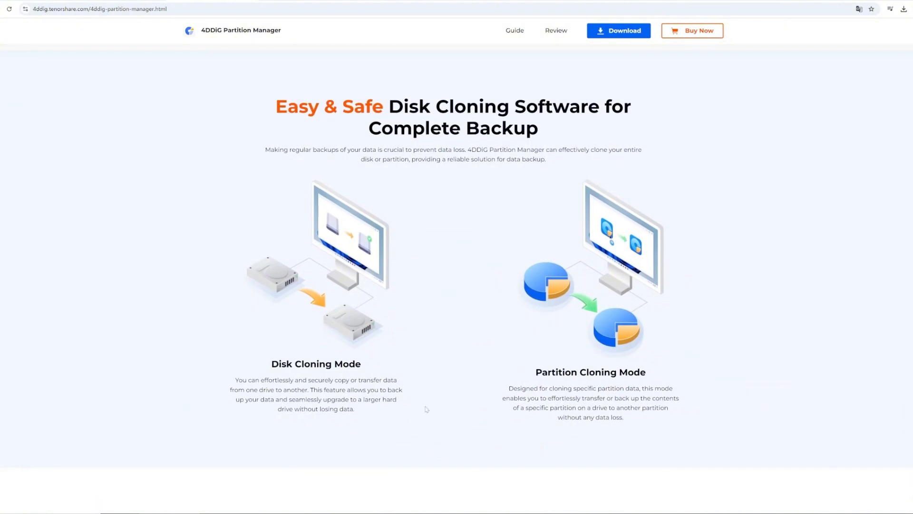
mouse_move(581, 403)
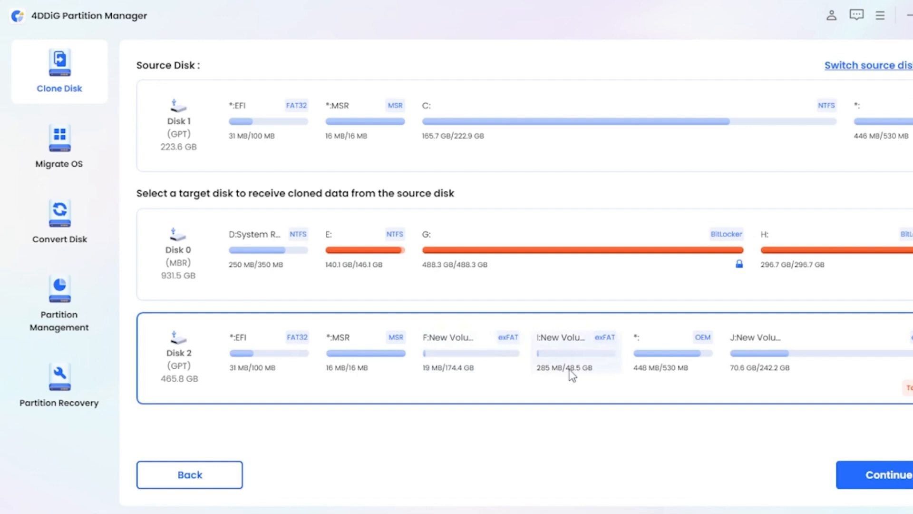
Start cloning Disk 1 onto Disk 2 as the target backup disk
left_click(881, 473)
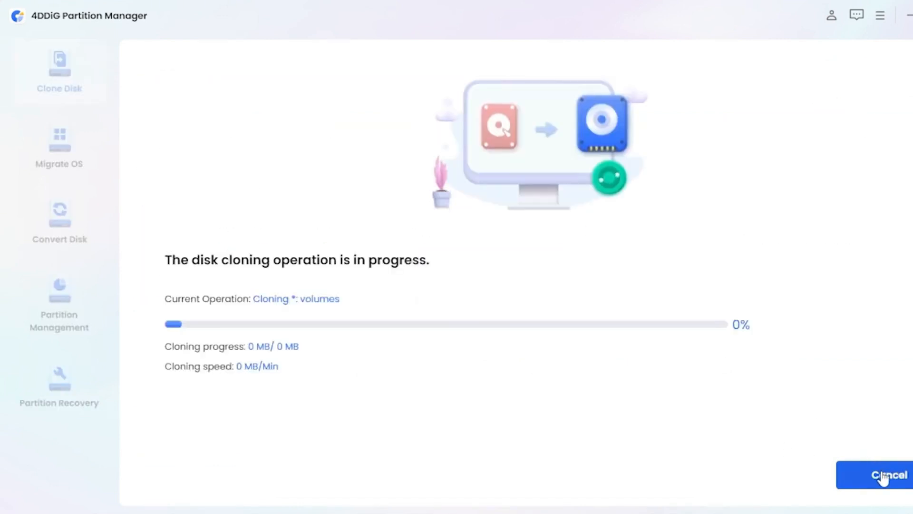